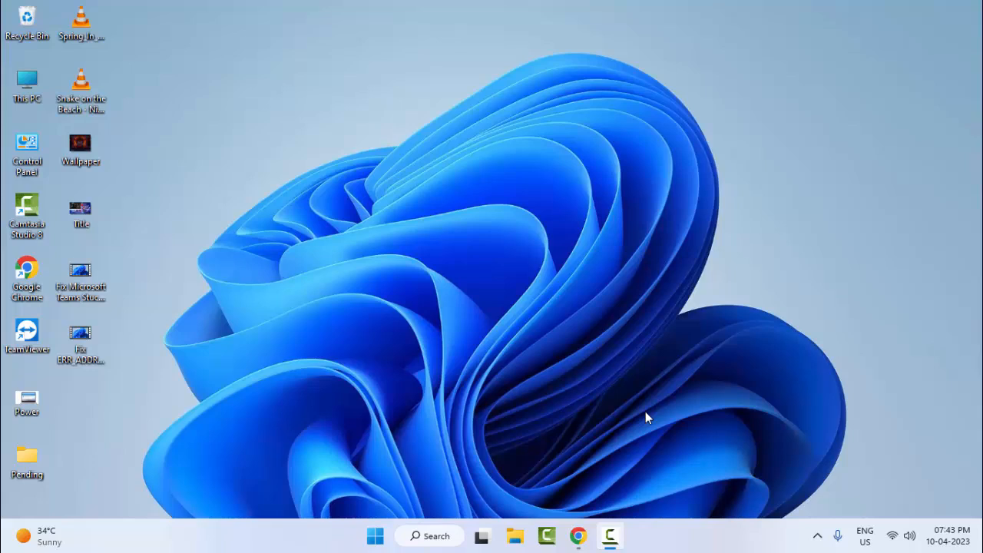
pyautogui.moveTo(599, 417)
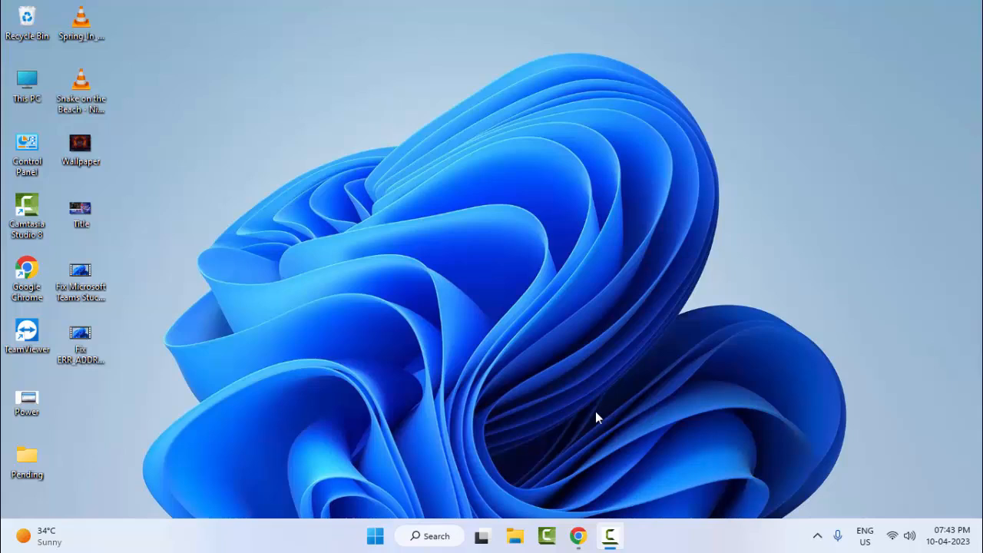
pyautogui.moveTo(376, 535)
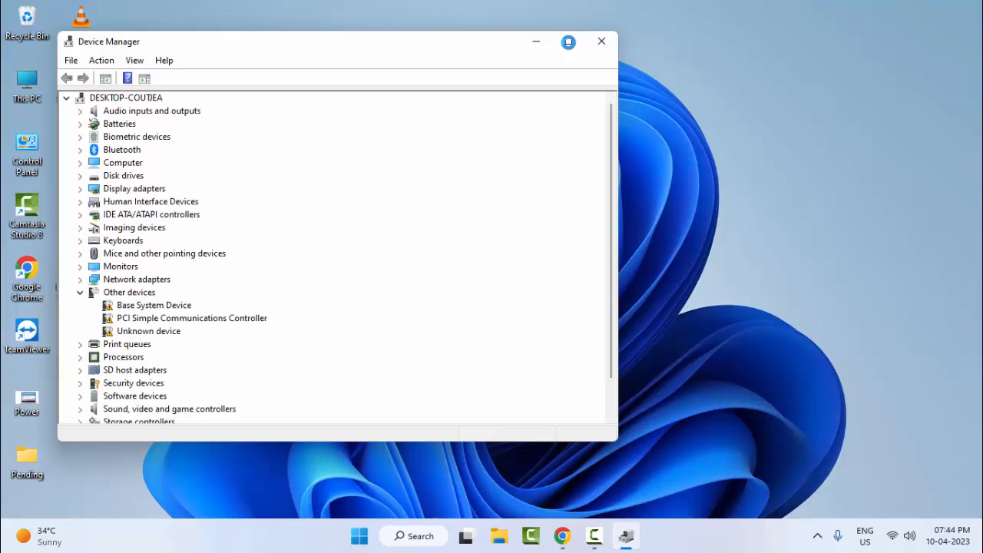
# Maximize the Device Manager window to show every hardware category.
pyautogui.click(568, 41)
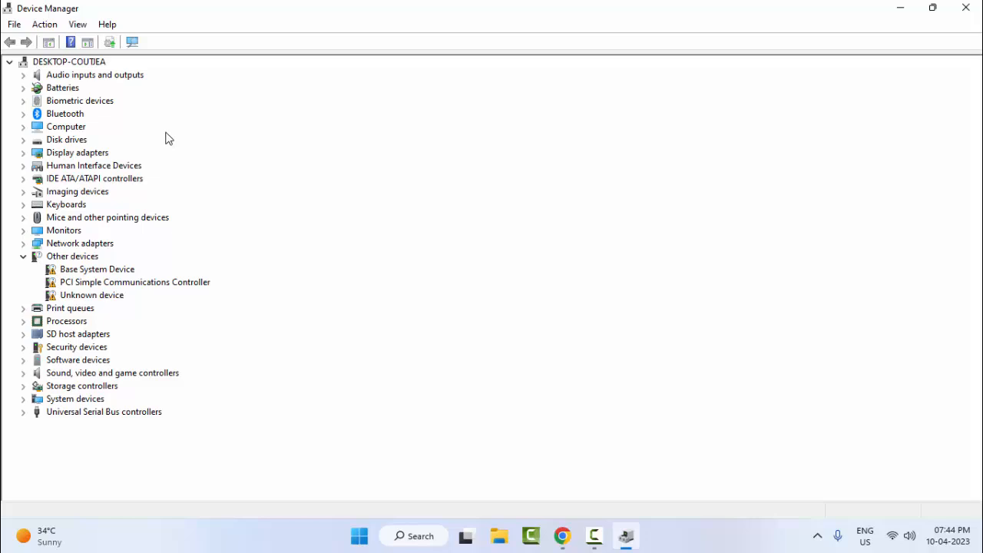
pyautogui.moveTo(114, 356)
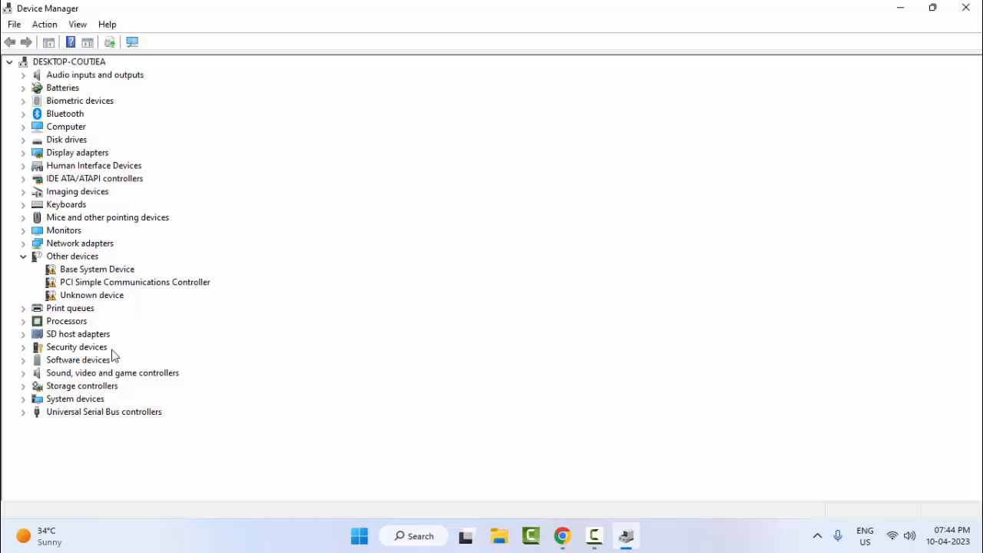
pyautogui.moveTo(23, 163)
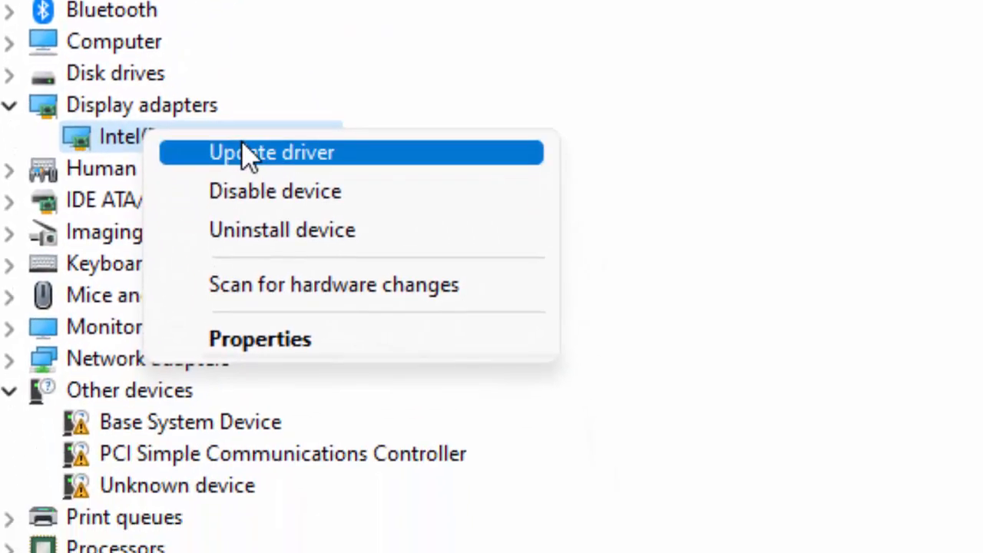
# Update the Intel HD Graphics 4000 driver by browsing and picking from drivers on this computer.
pyautogui.click(272, 152)
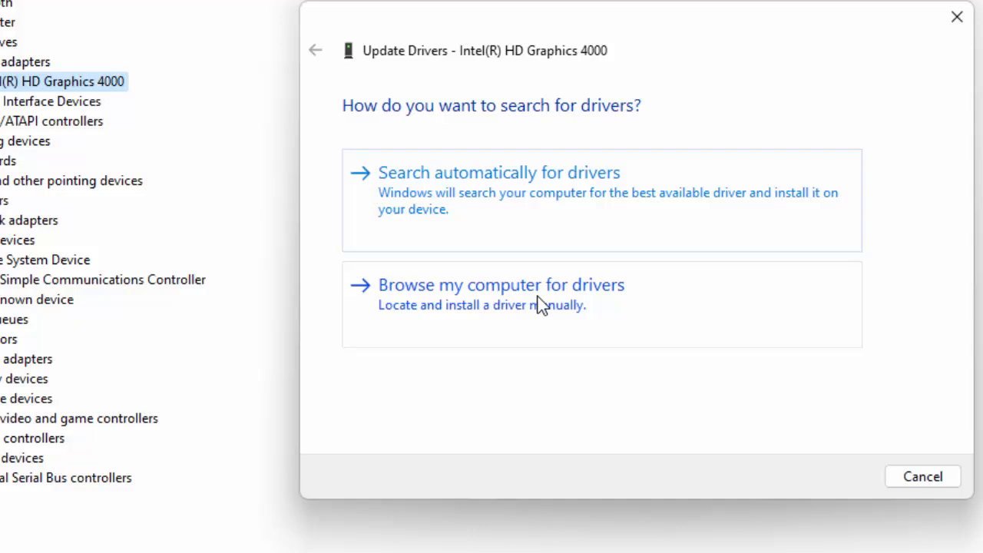
pyautogui.click(501, 285)
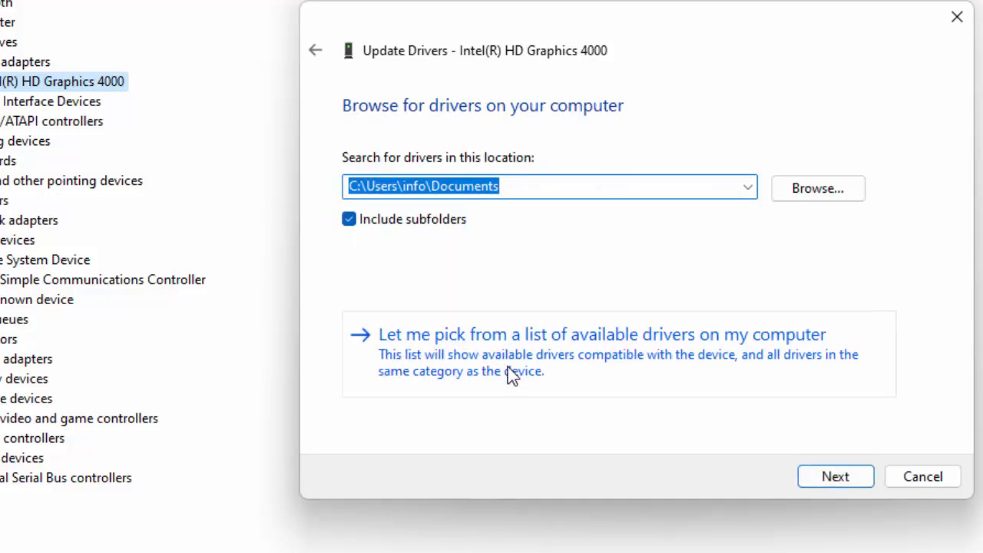
pyautogui.moveTo(778, 352)
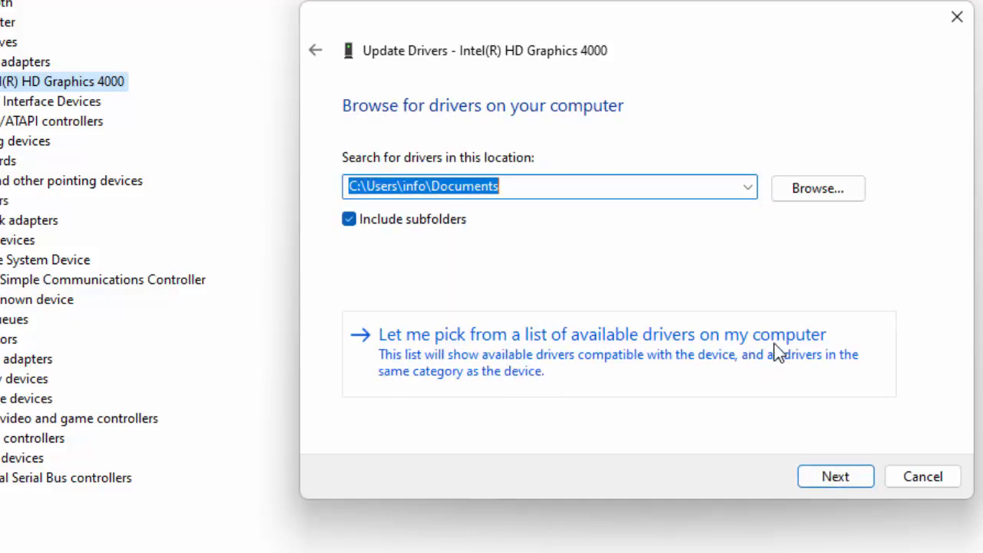
pyautogui.click(835, 476)
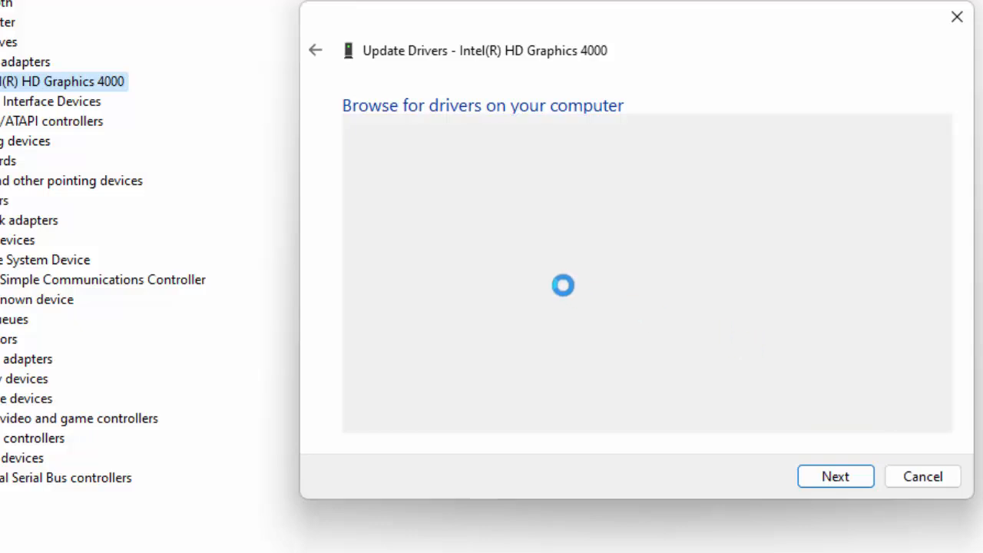